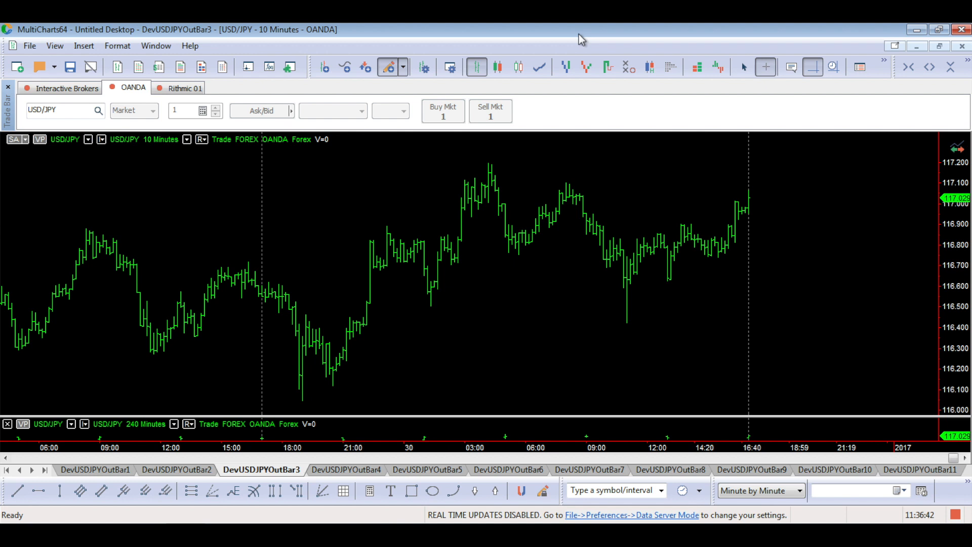
- Bring up the View menu listing chart display options and strategy reports
{"action": "left_click", "coordinate": [55, 45]}
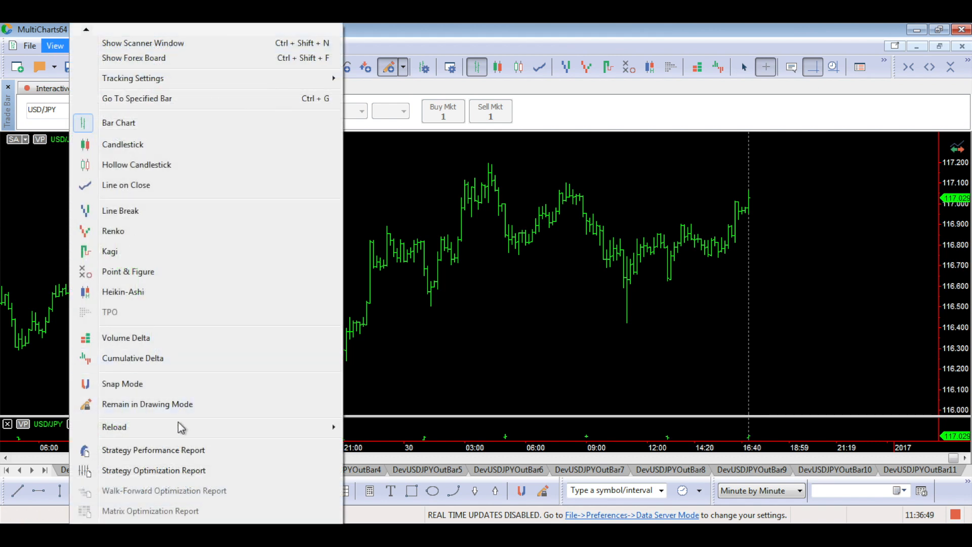
- Show the Strategy Optimization Report and pick the MyProfit 1.9 run
{"action": "left_click", "coordinate": [154, 470]}
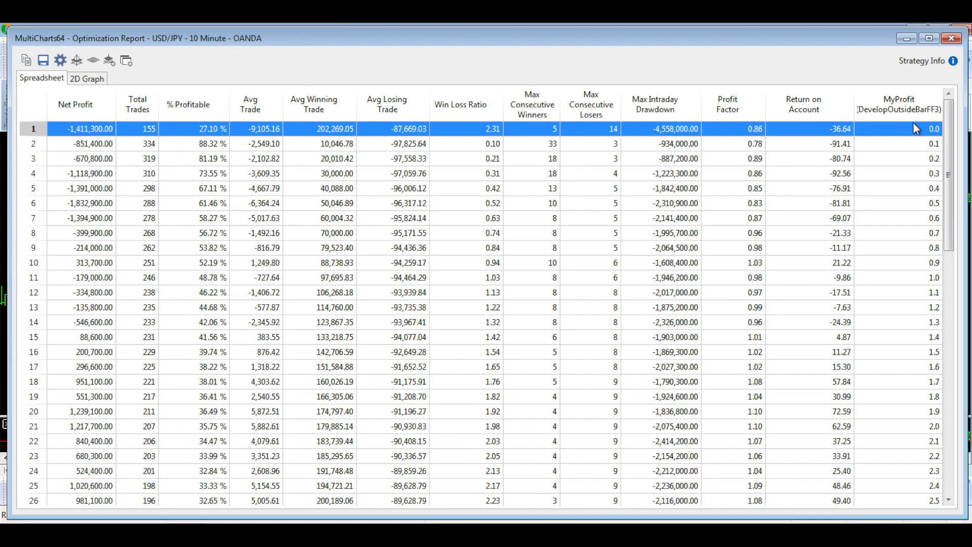
{"action": "mouse_move", "coordinate": [899, 108]}
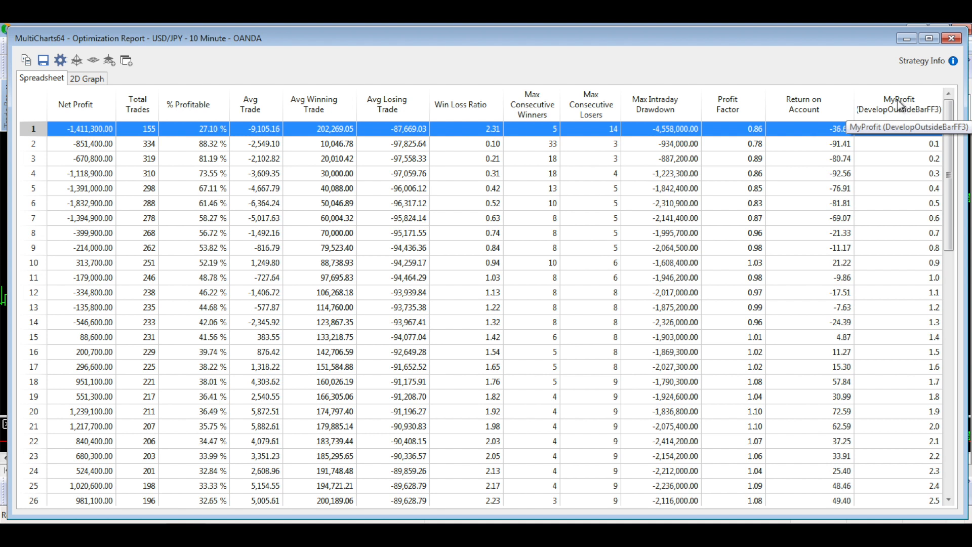
{"action": "mouse_move", "coordinate": [918, 152]}
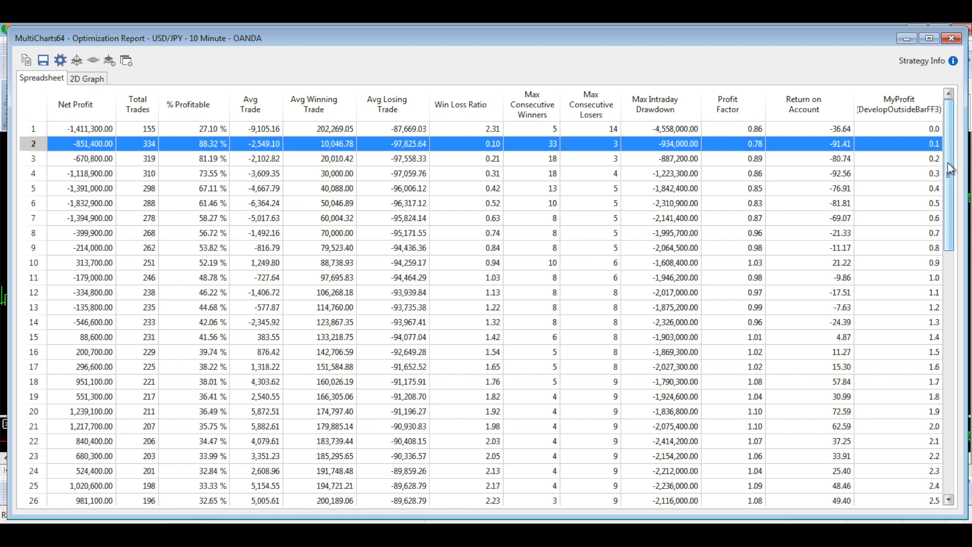
{"action": "scroll", "scroll_direction": "down", "scroll_amount": 3}
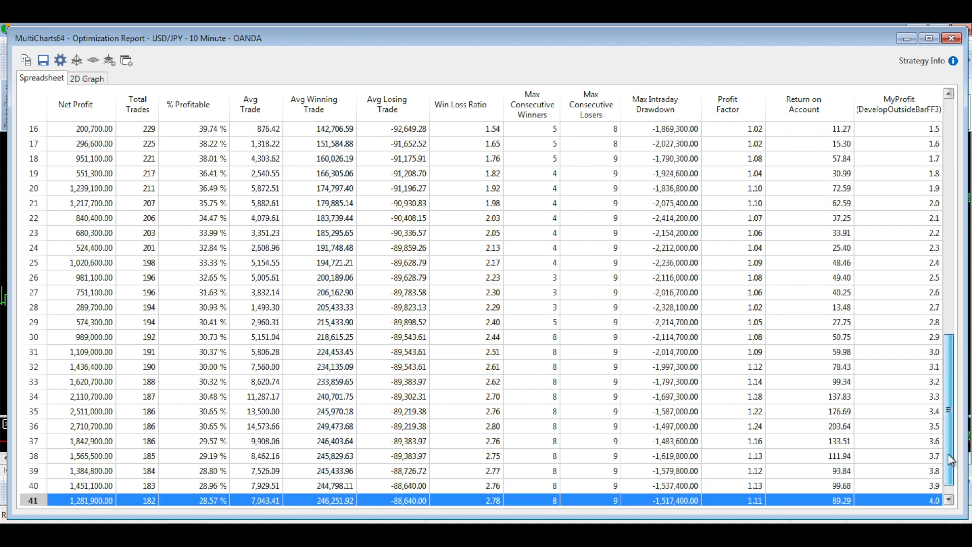
{"action": "scroll", "scroll_direction": "up", "scroll_amount": 3}
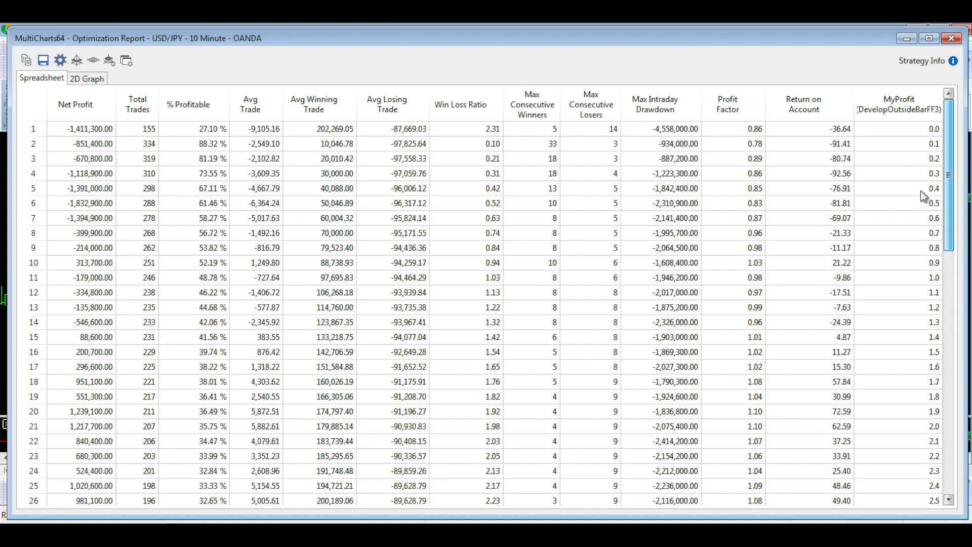
{"action": "mouse_move", "coordinate": [77, 271]}
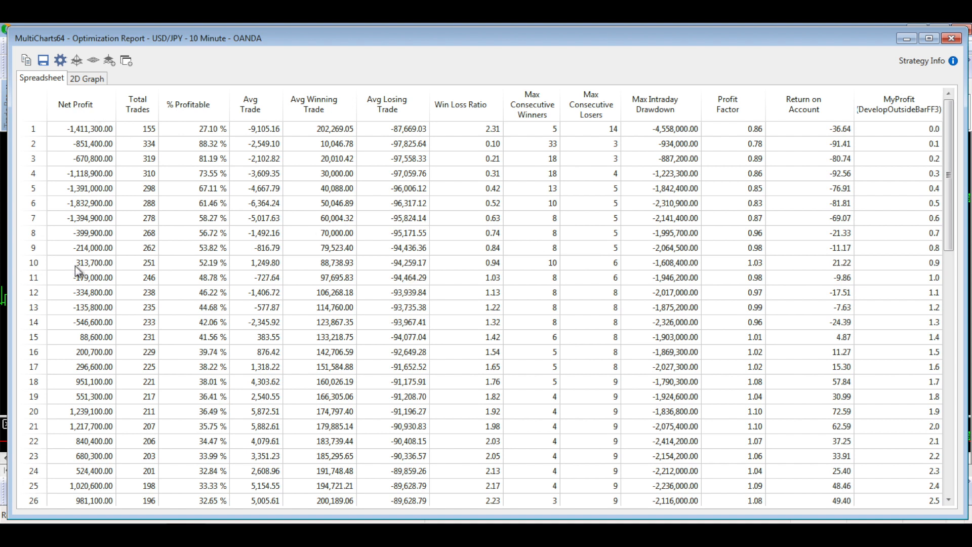
{"action": "mouse_move", "coordinate": [450, 254]}
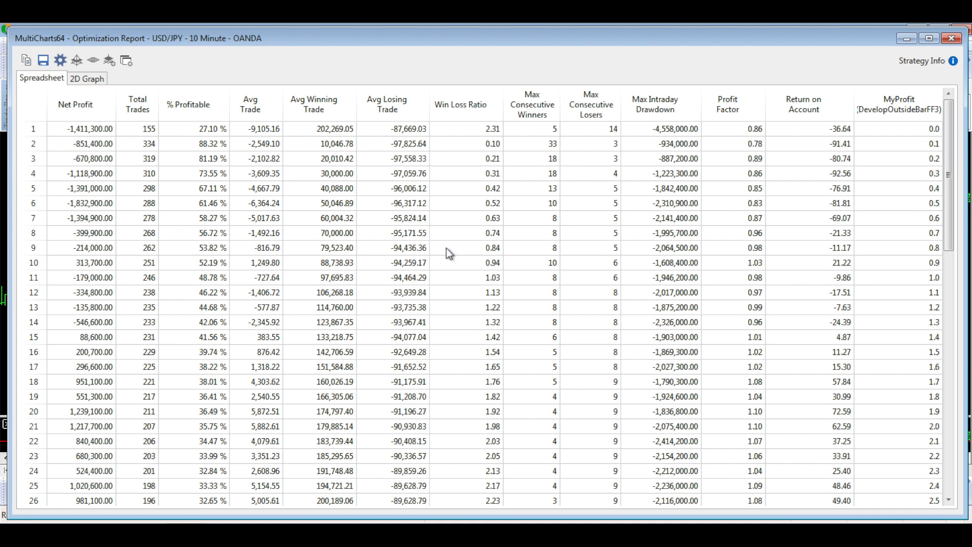
{"action": "left_click", "coordinate": [90, 411]}
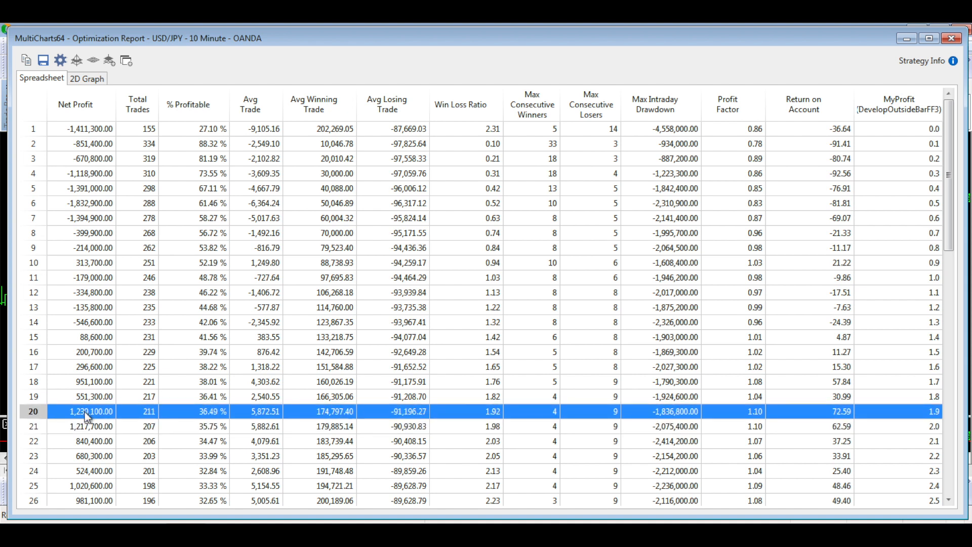
{"action": "mouse_move", "coordinate": [919, 436]}
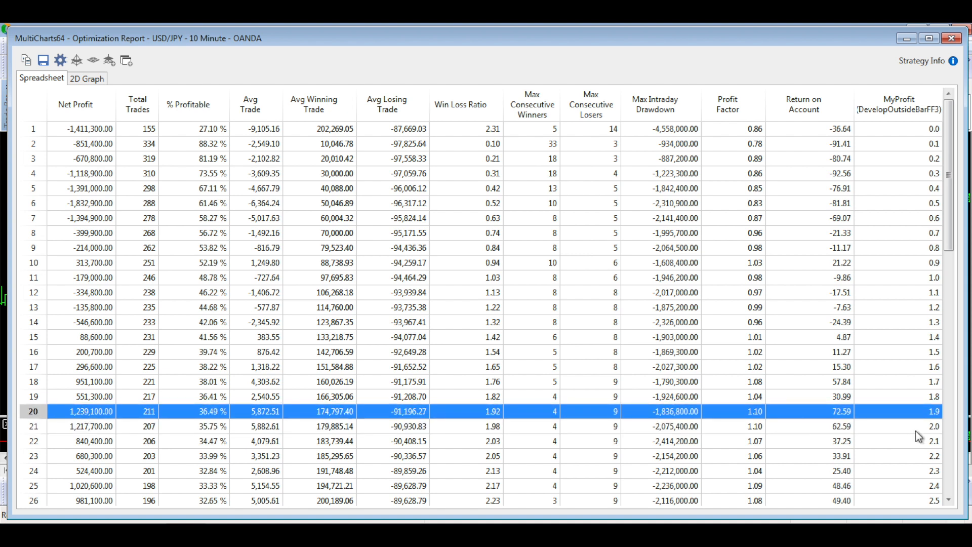
{"action": "mouse_move", "coordinate": [911, 433]}
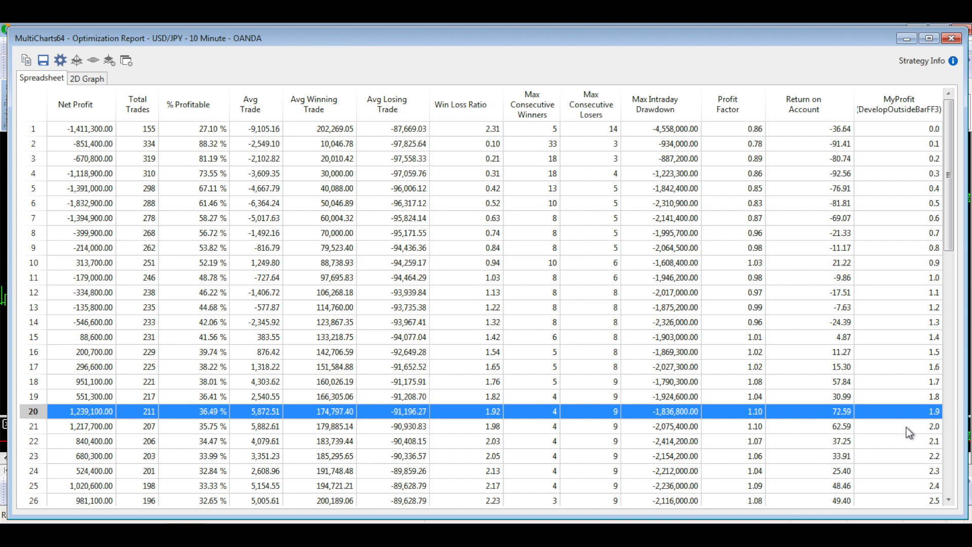
{"action": "mouse_move", "coordinate": [924, 433]}
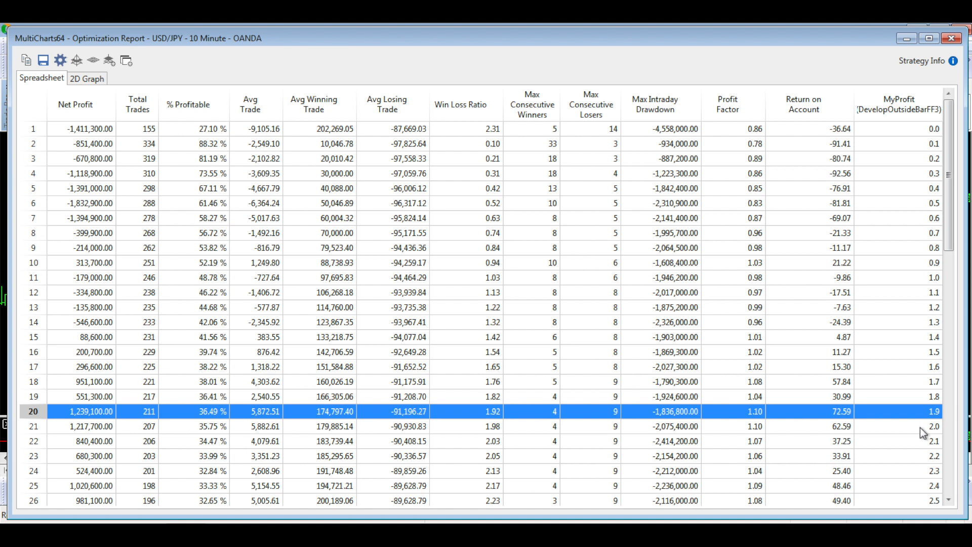
{"action": "mouse_move", "coordinate": [91, 432]}
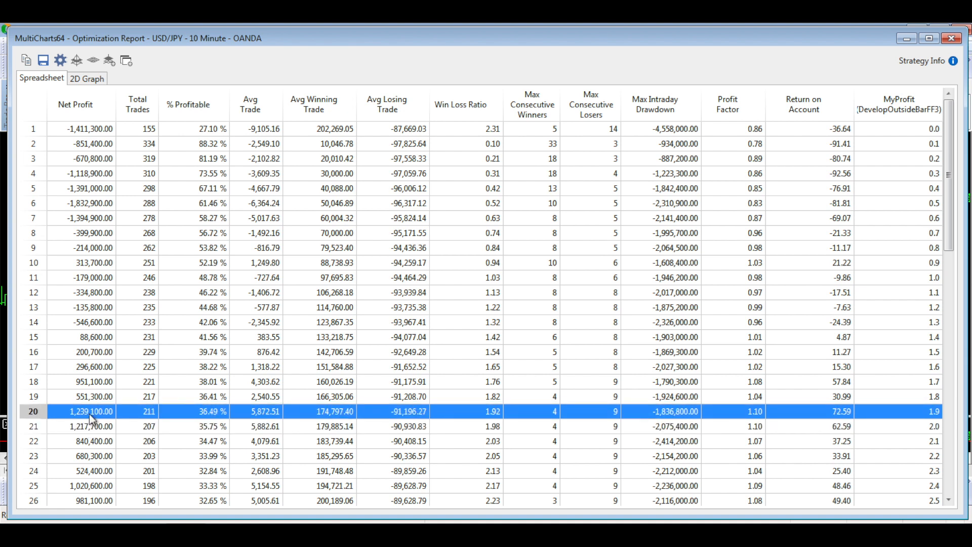
{"action": "mouse_move", "coordinate": [84, 468]}
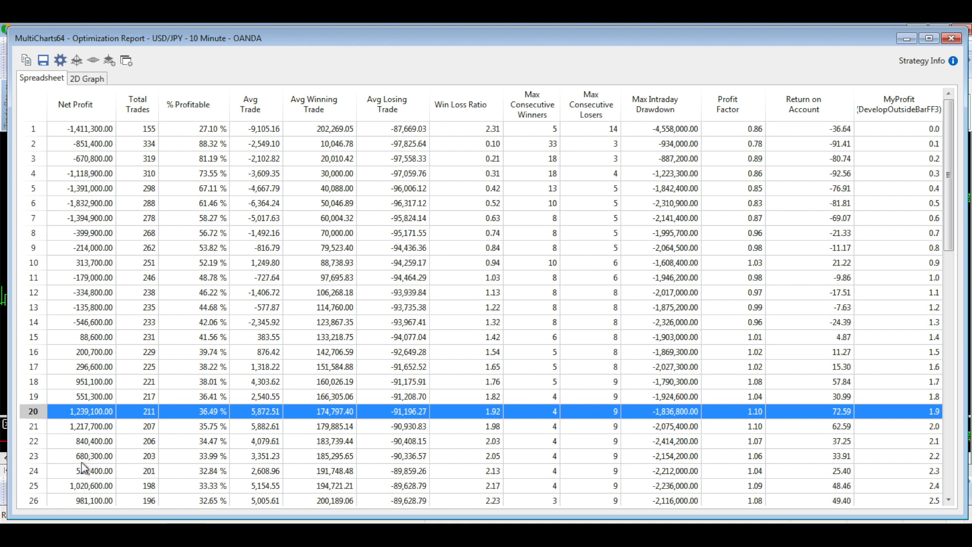
{"action": "mouse_move", "coordinate": [92, 380]}
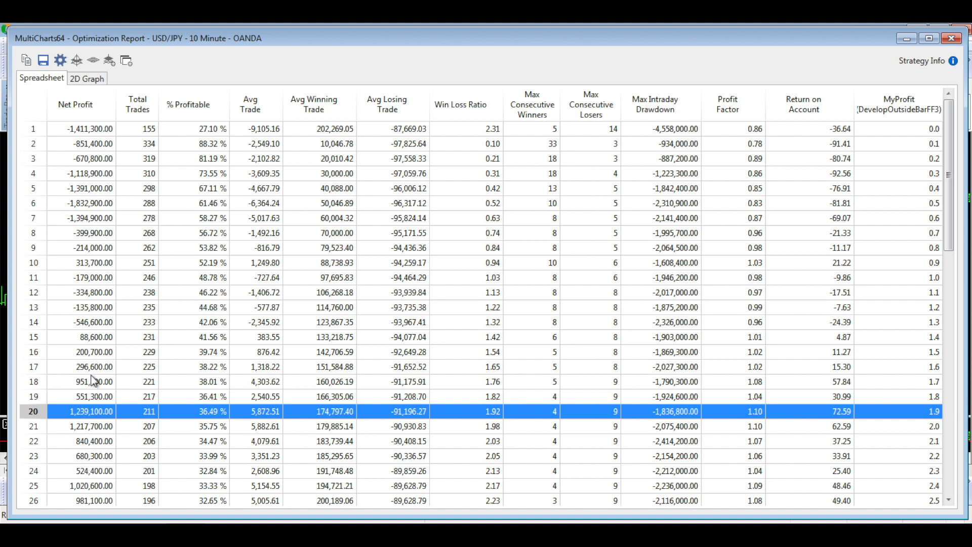
{"action": "mouse_move", "coordinate": [91, 433]}
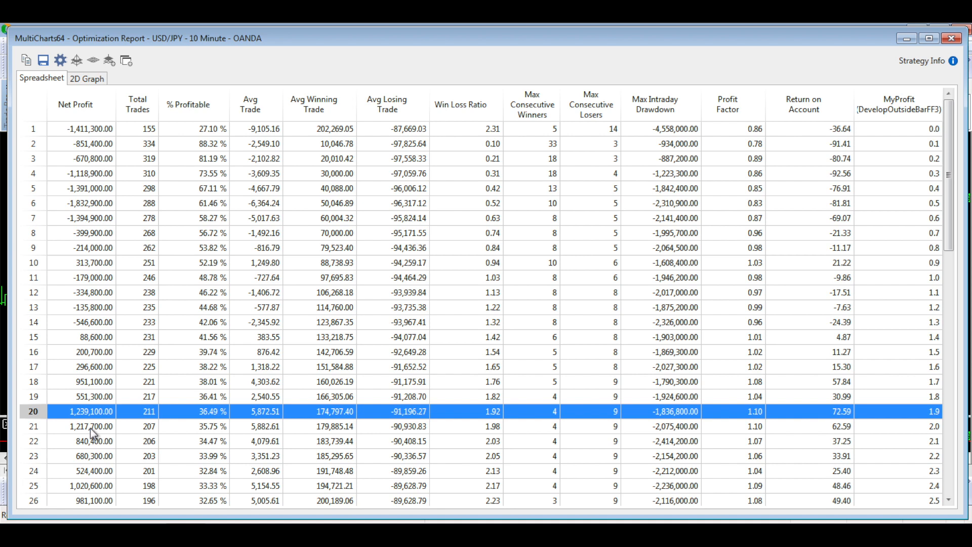
{"action": "mouse_move", "coordinate": [925, 226]}
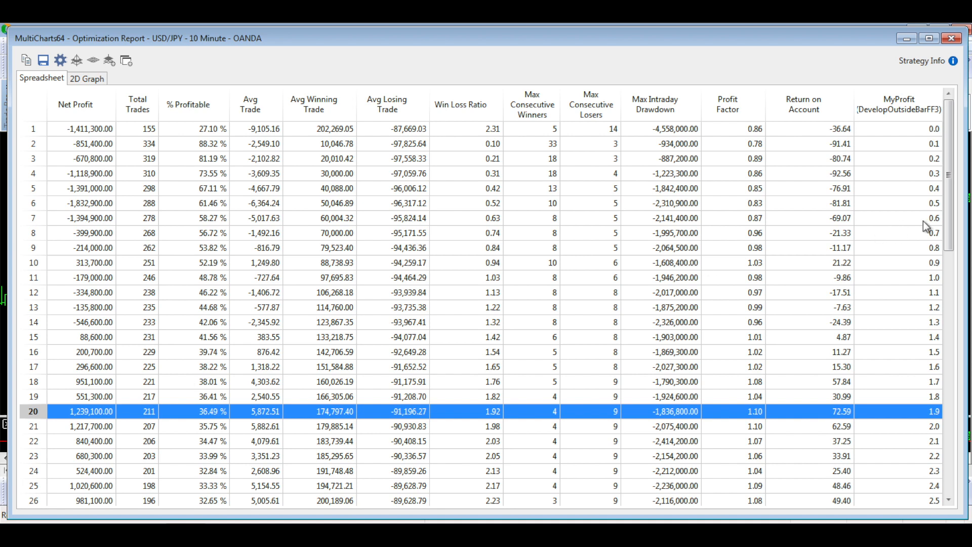
- Compare the MyProfit 3.2, 3.4 and 3.5 runs, settling on 3.4 with 2,511,000 net profit
{"action": "scroll", "scroll_direction": "down", "scroll_amount": 3}
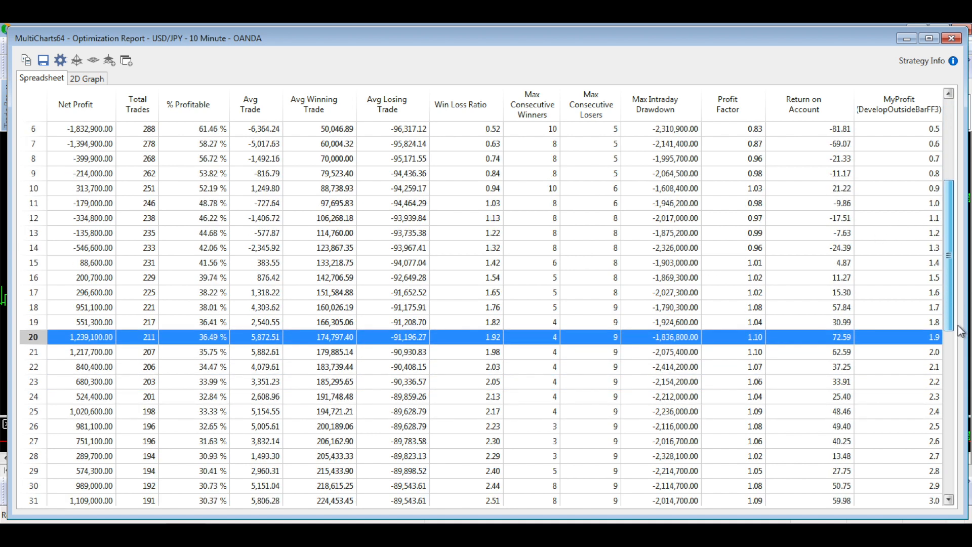
{"action": "scroll", "scroll_direction": "down", "scroll_amount": 3}
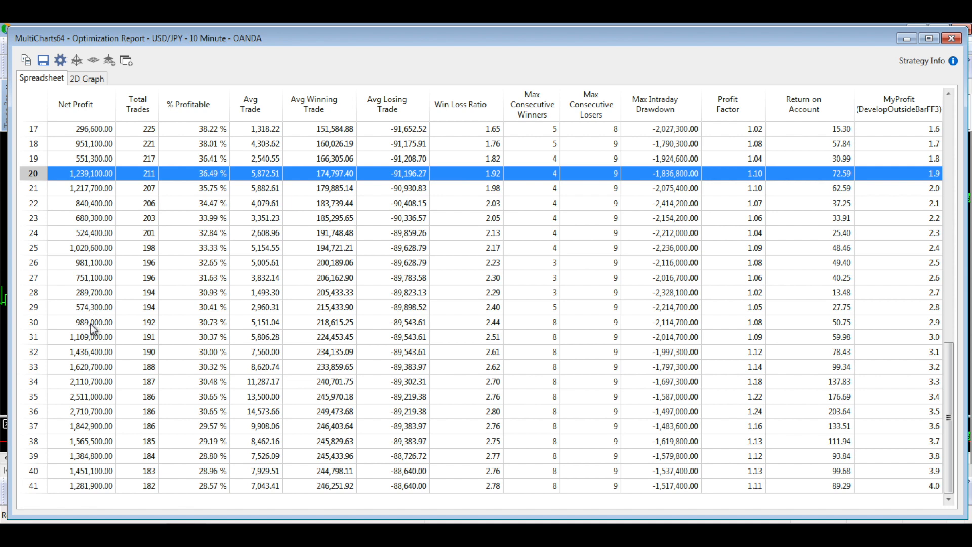
{"action": "left_click", "coordinate": [86, 367]}
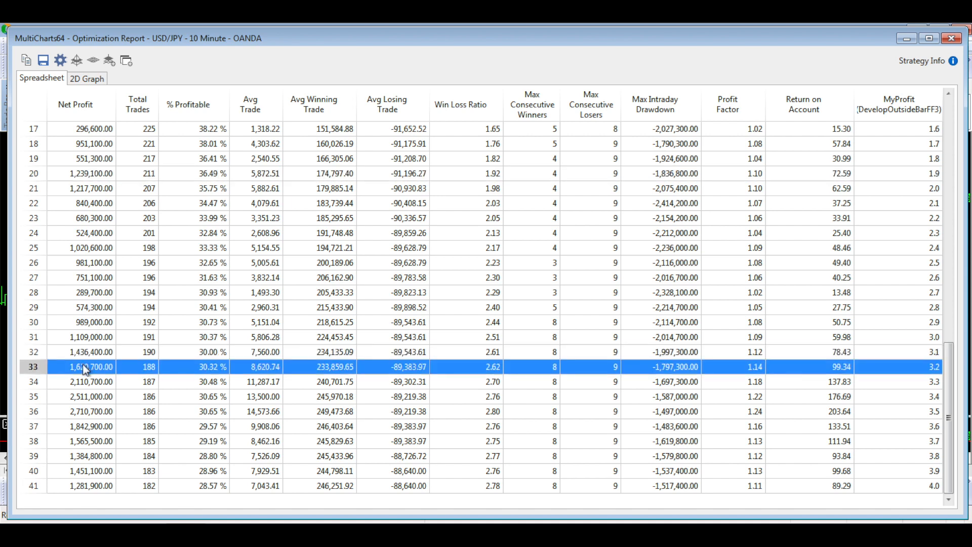
{"action": "left_click", "coordinate": [90, 396]}
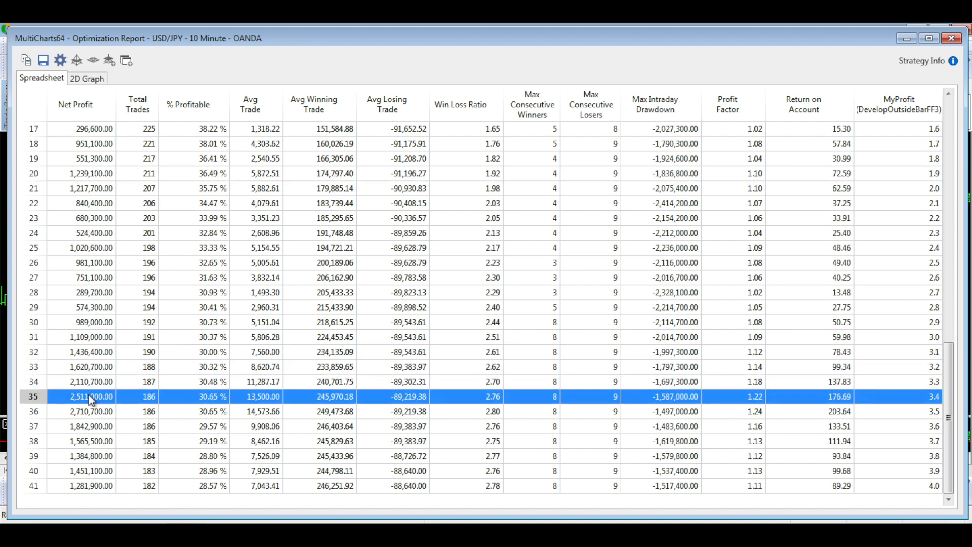
{"action": "left_click", "coordinate": [90, 412]}
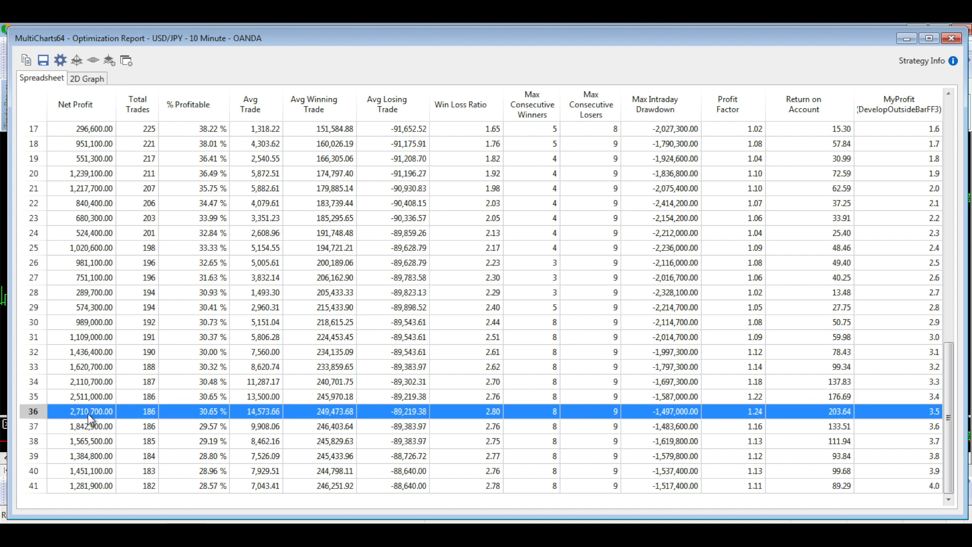
{"action": "mouse_move", "coordinate": [95, 404]}
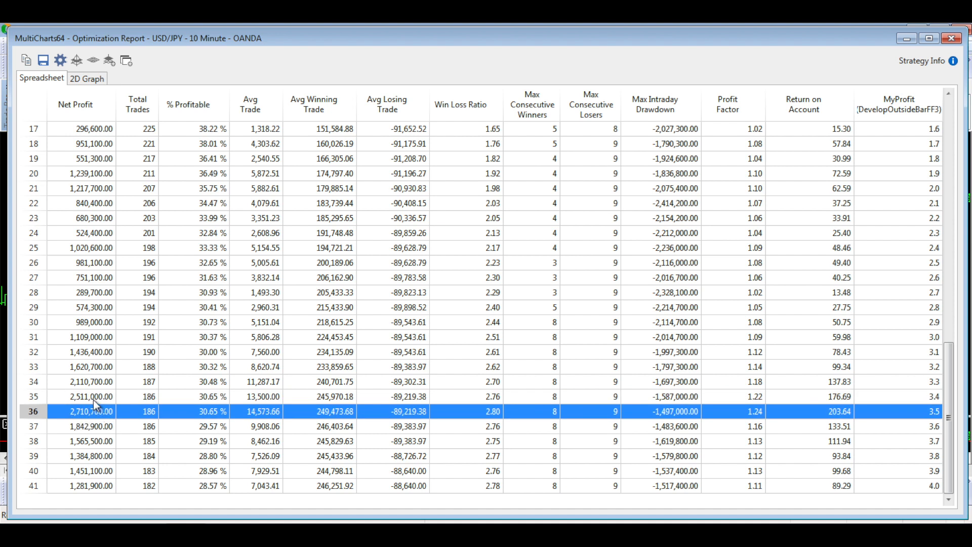
{"action": "mouse_move", "coordinate": [94, 416]}
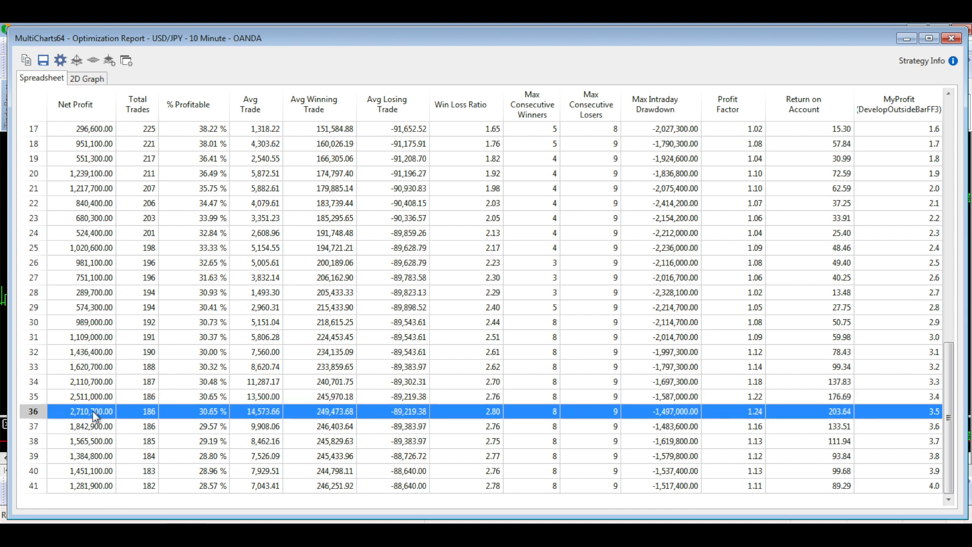
{"action": "mouse_move", "coordinate": [91, 475]}
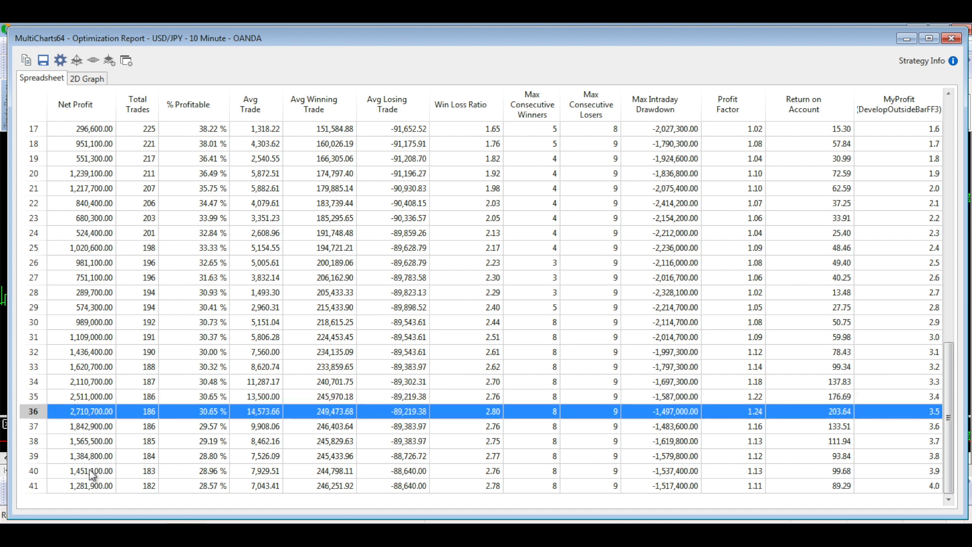
{"action": "left_click", "coordinate": [91, 396]}
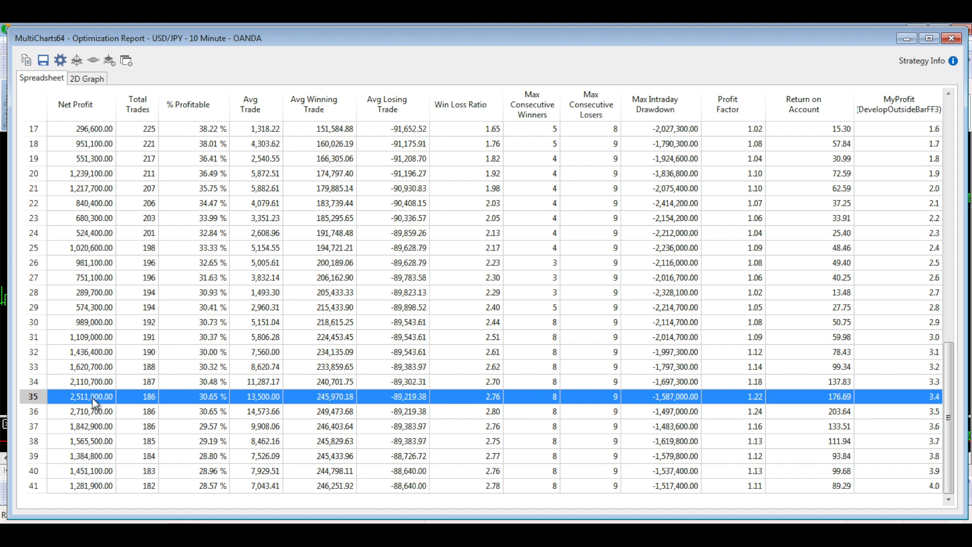
{"action": "mouse_move", "coordinate": [784, 114]}
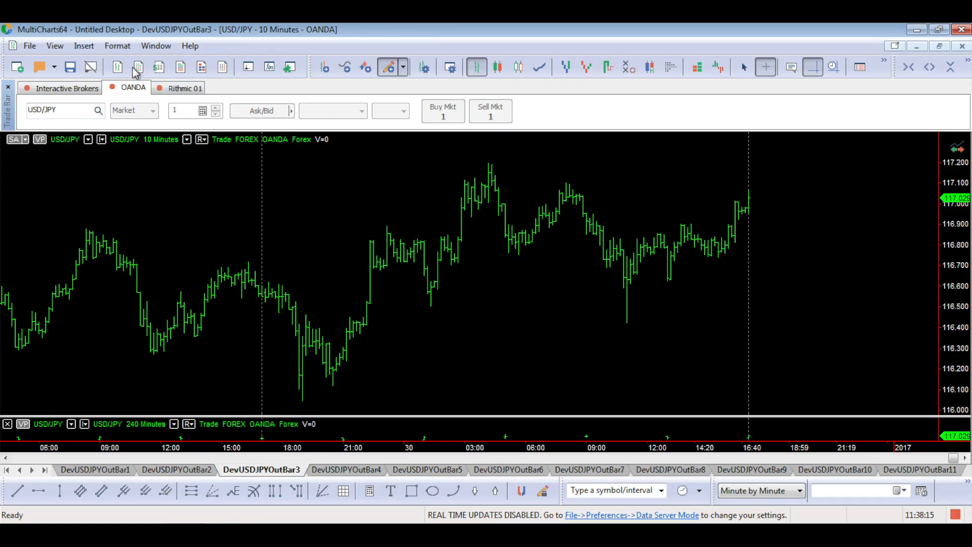
- Show the Strategy Performance Report with the detailed equity curve of DevelopOutsideBarFF3
{"action": "left_click", "coordinate": [55, 45]}
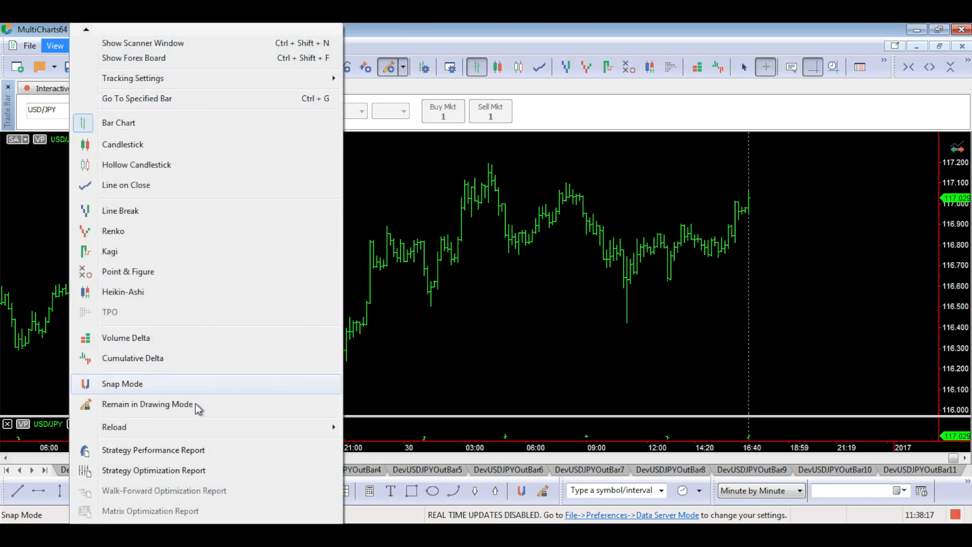
{"action": "left_click", "coordinate": [153, 450]}
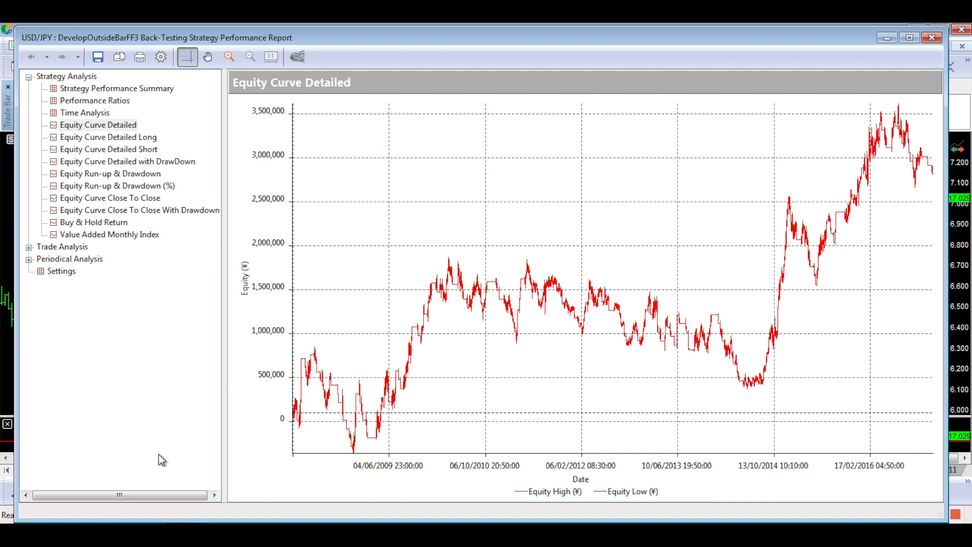
{"action": "mouse_move", "coordinate": [375, 463]}
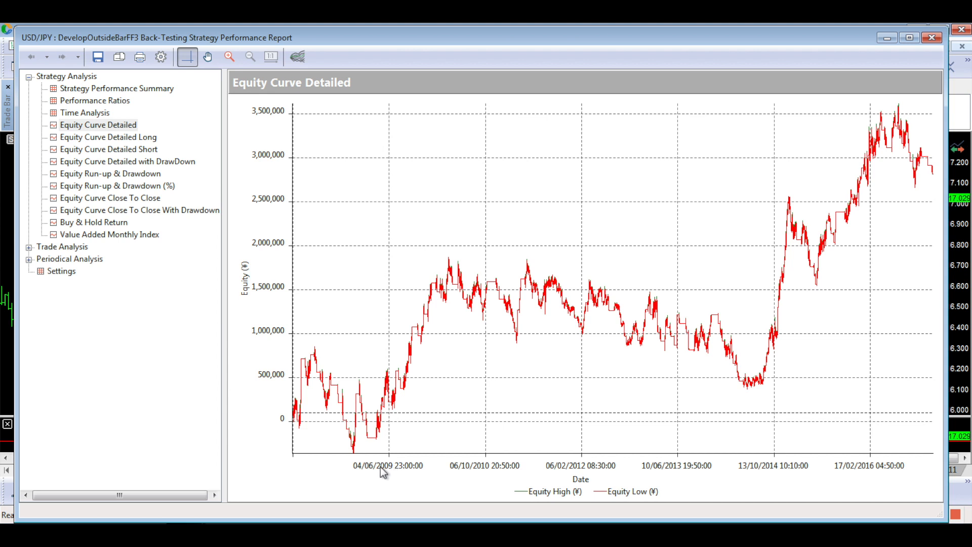
{"action": "mouse_move", "coordinate": [382, 464]}
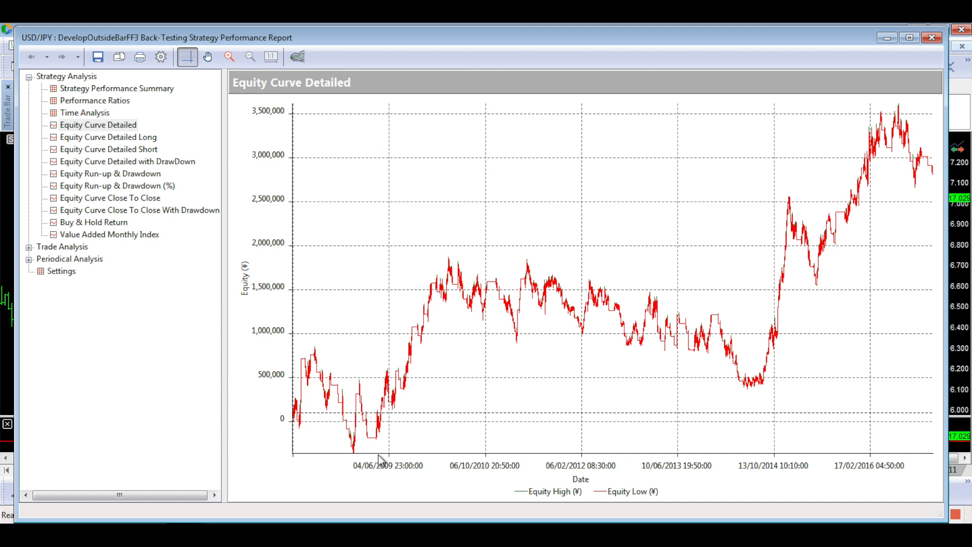
{"action": "mouse_move", "coordinate": [897, 331]}
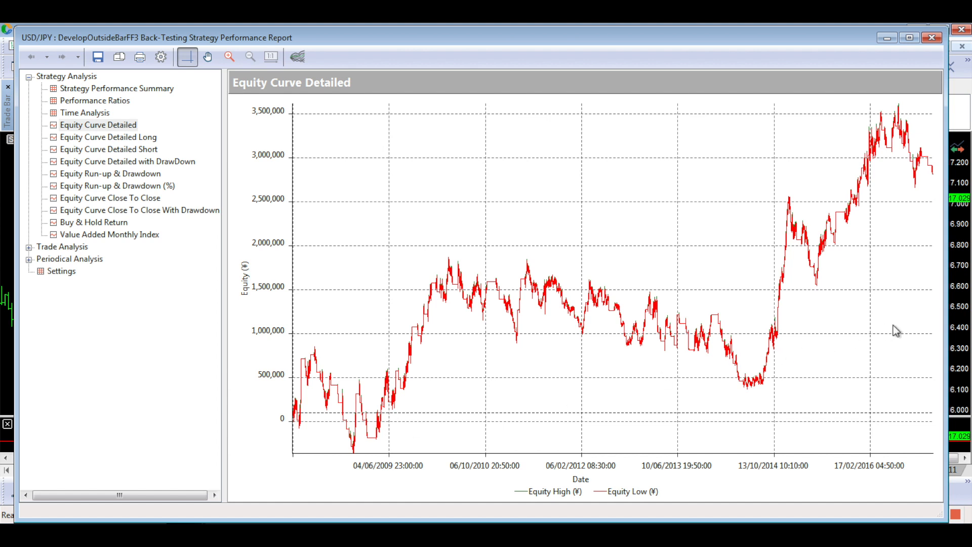
{"action": "mouse_move", "coordinate": [914, 318]}
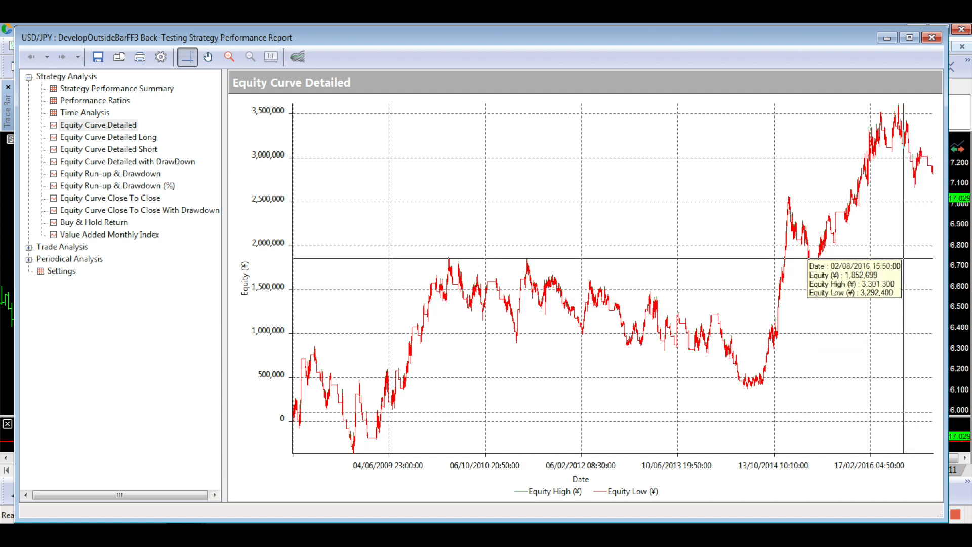
{"action": "mouse_move", "coordinate": [896, 121]}
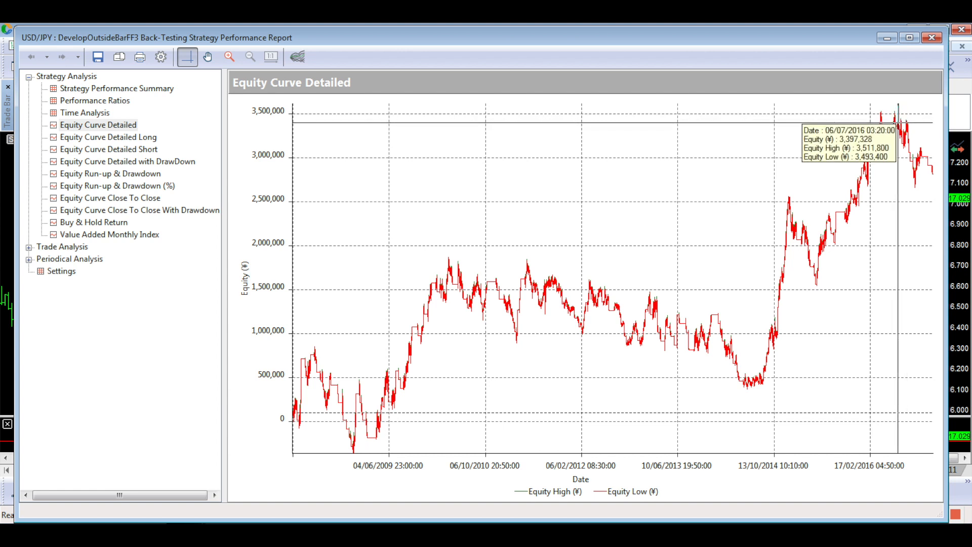
{"action": "mouse_move", "coordinate": [900, 121]}
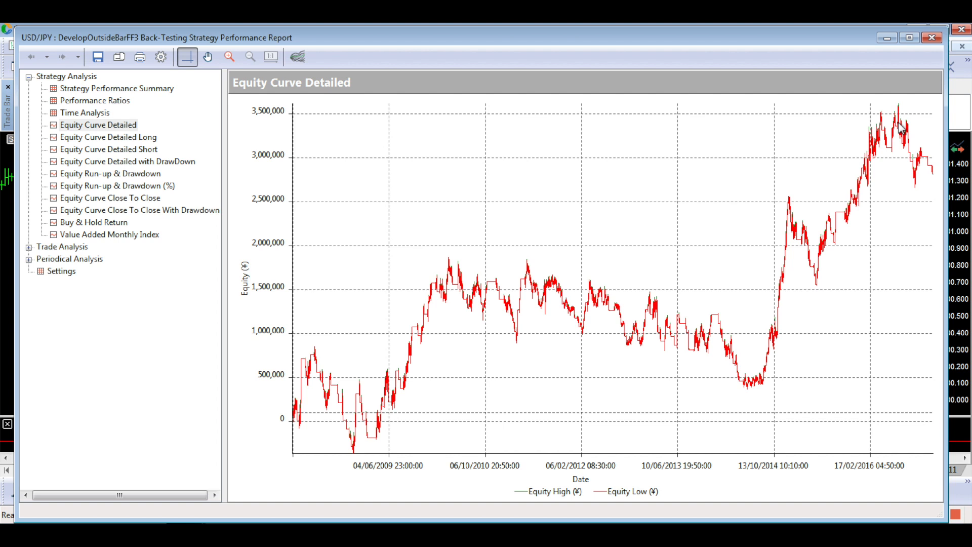
{"action": "mouse_move", "coordinate": [895, 124]}
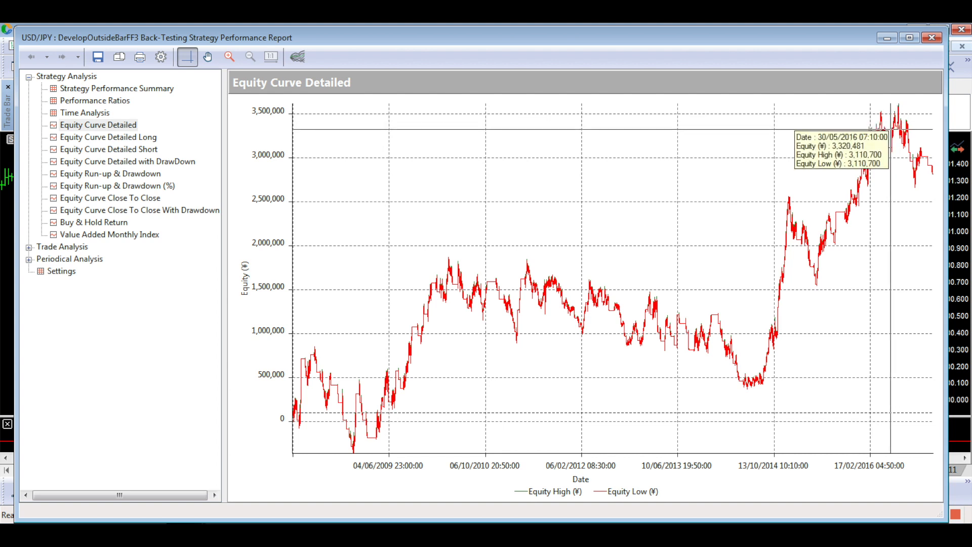
{"action": "mouse_move", "coordinate": [793, 205]}
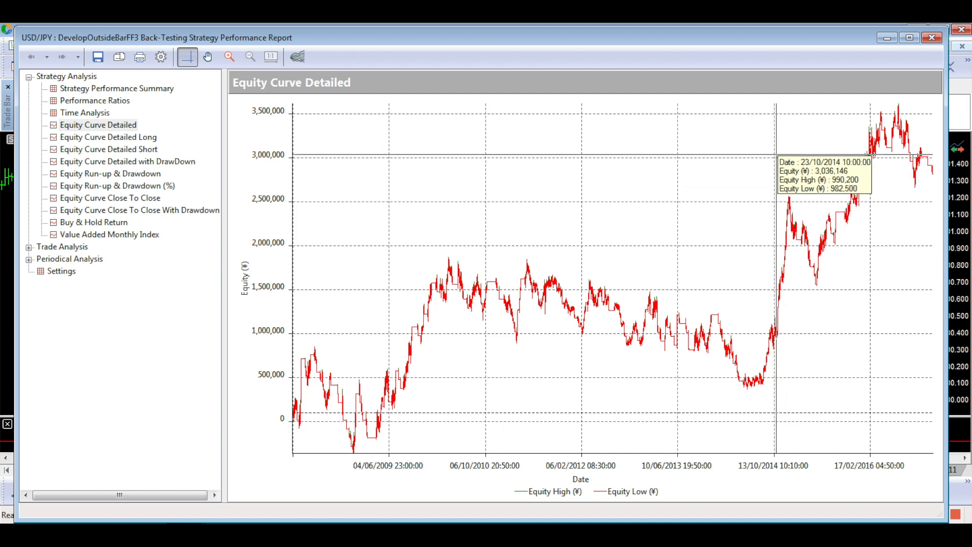
{"action": "mouse_move", "coordinate": [815, 182]}
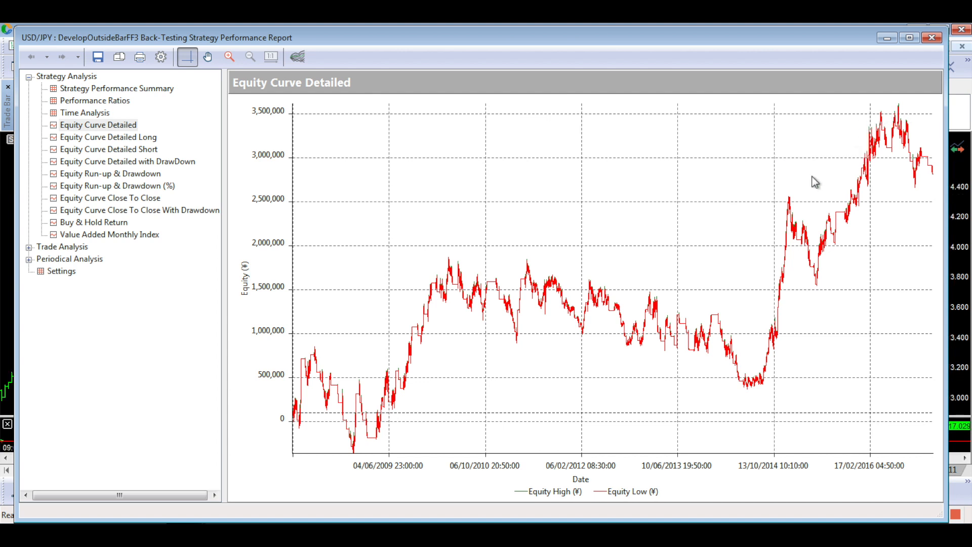
{"action": "mouse_move", "coordinate": [772, 172]}
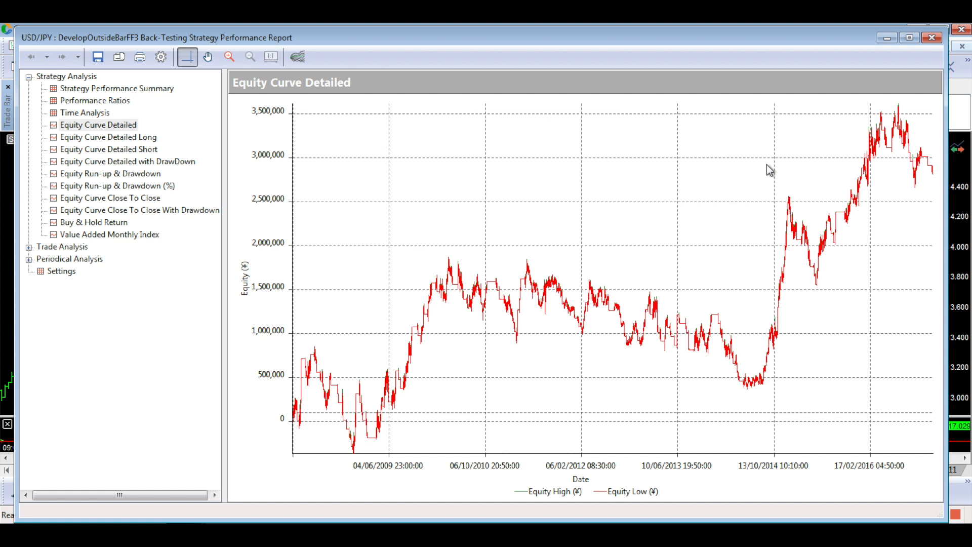
{"action": "mouse_move", "coordinate": [594, 234]}
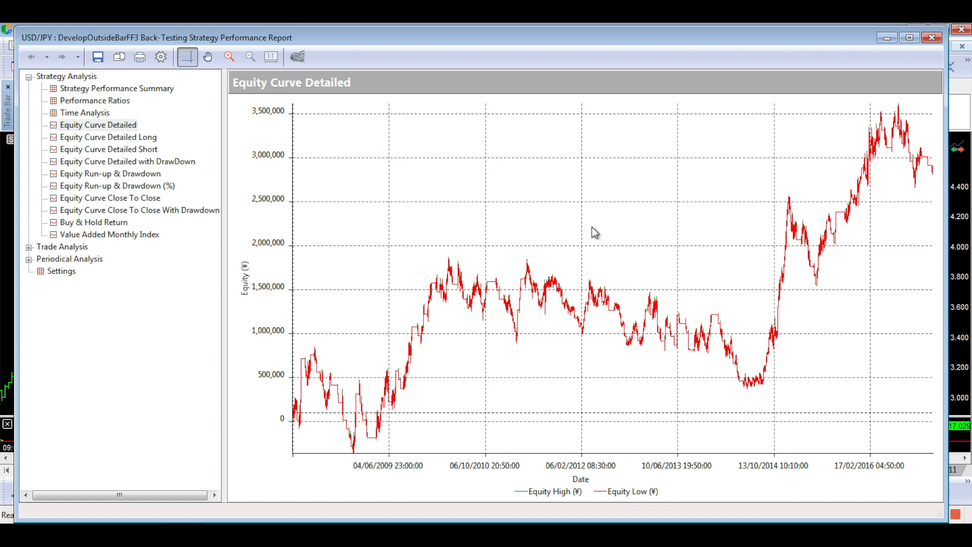
{"action": "mouse_move", "coordinate": [369, 330]}
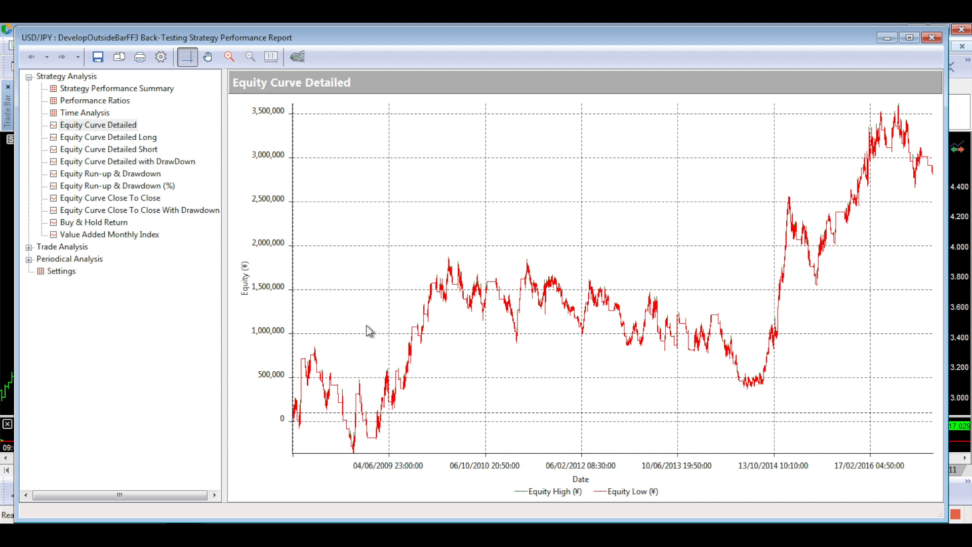
{"action": "mouse_move", "coordinate": [385, 331]}
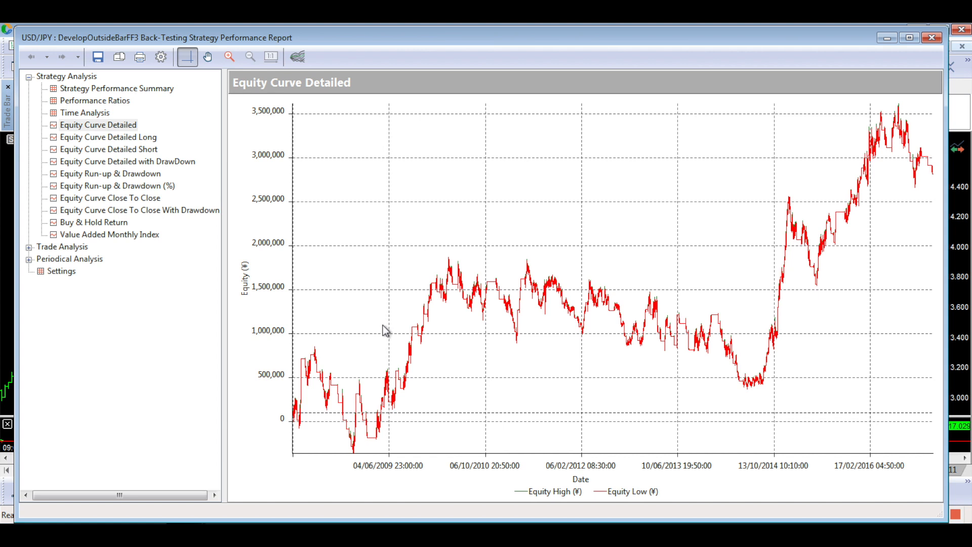
{"action": "mouse_move", "coordinate": [444, 310]}
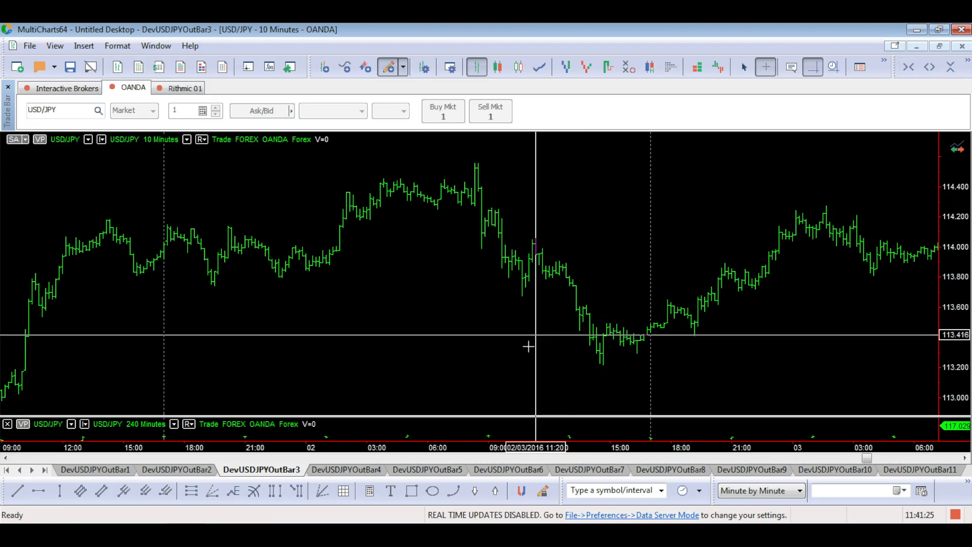
- Switch to the DevUSDJPYOutBar4 chart and show its Strategy Optimization Report
{"action": "left_click", "coordinate": [342, 470]}
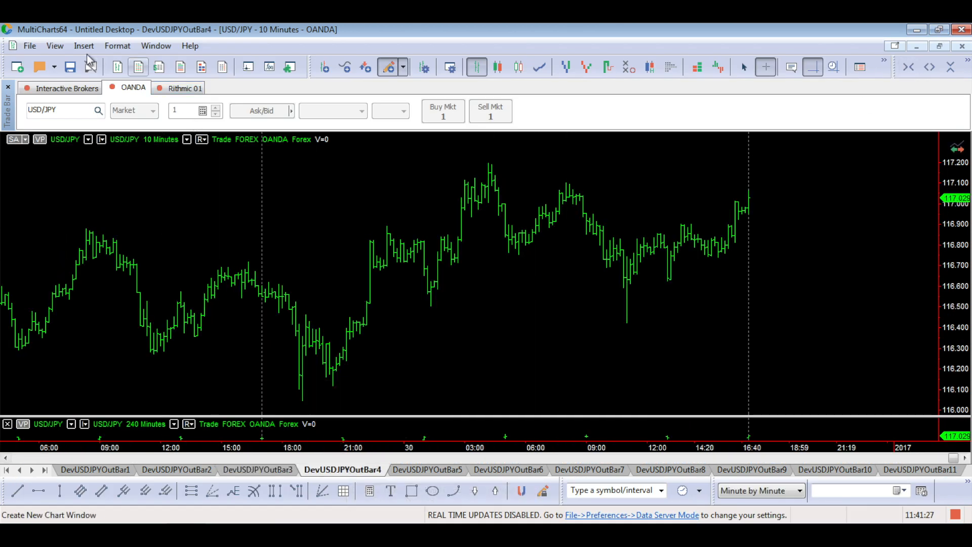
{"action": "left_click", "coordinate": [54, 45]}
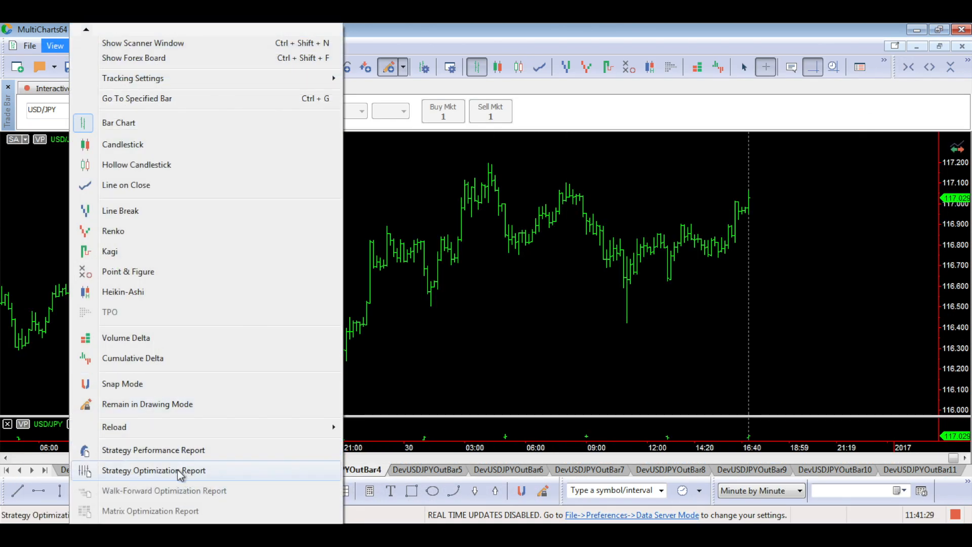
{"action": "left_click", "coordinate": [153, 470]}
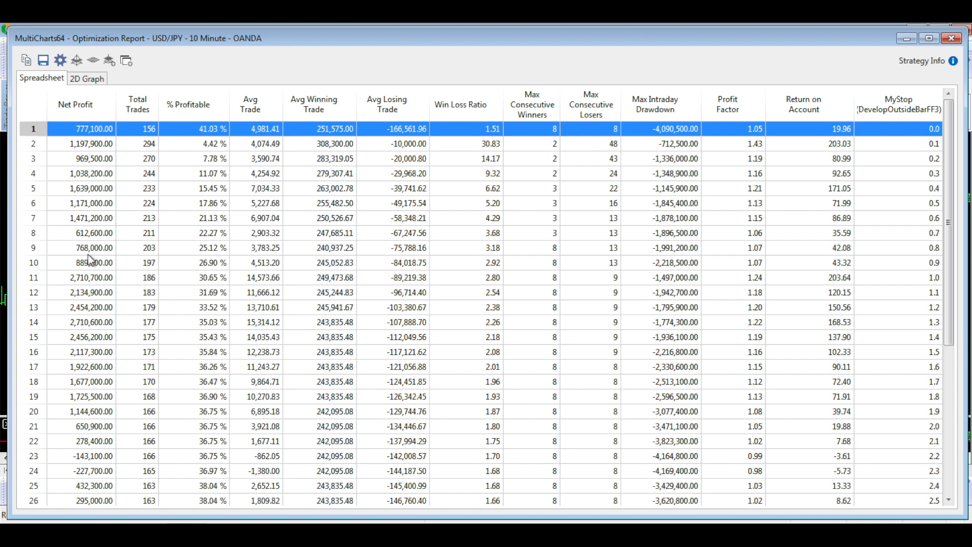
- Compare the MyStop 1.2, 1.4 and 1.5 optimization runs
{"action": "left_click", "coordinate": [91, 307]}
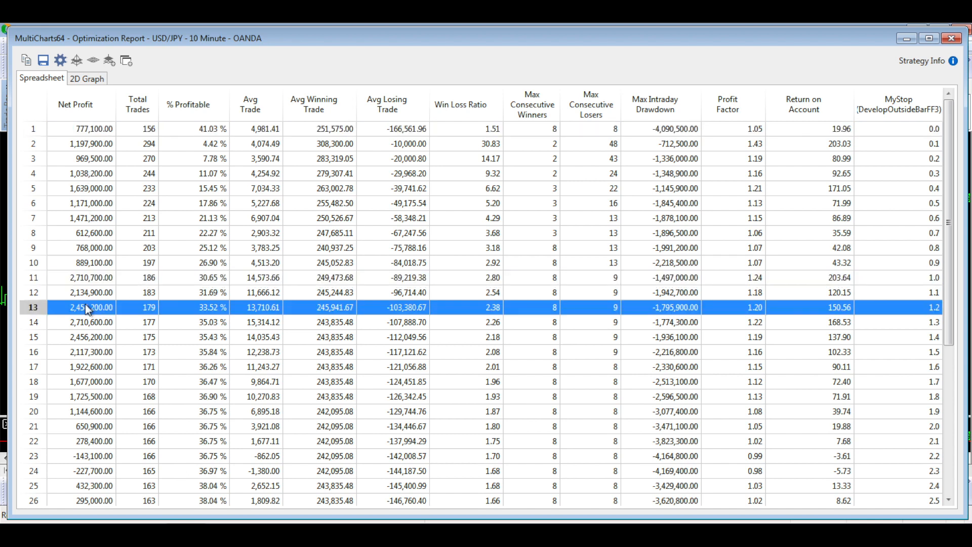
{"action": "left_click", "coordinate": [91, 337]}
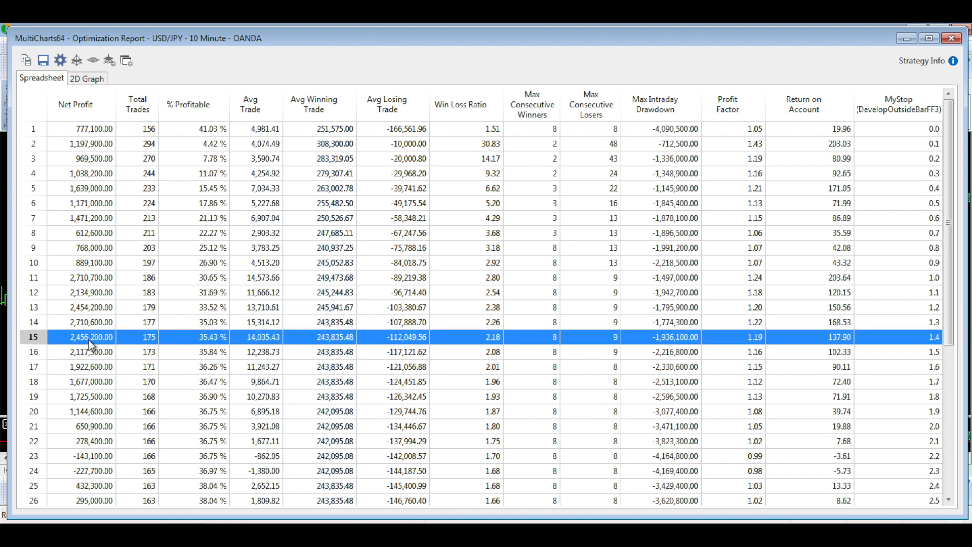
{"action": "left_click", "coordinate": [91, 352]}
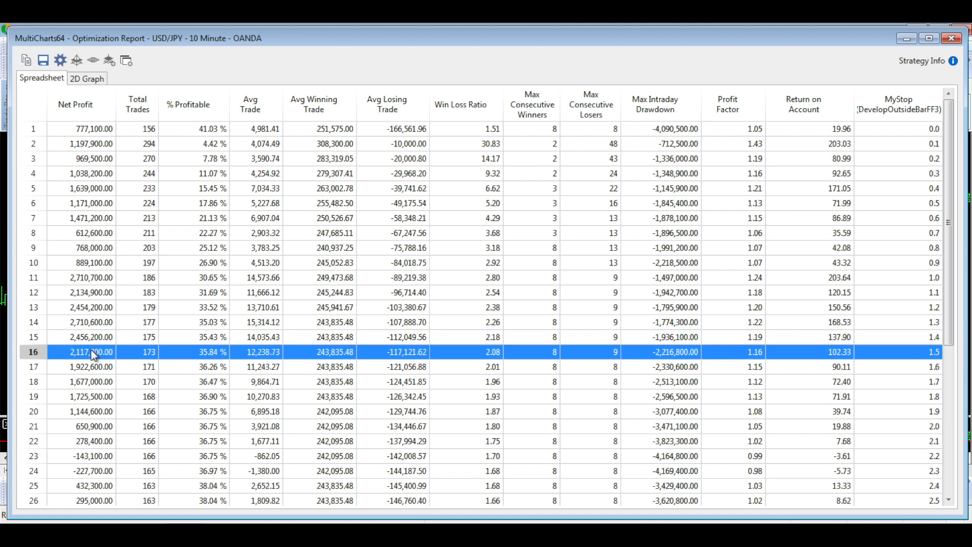
{"action": "left_click", "coordinate": [90, 337]}
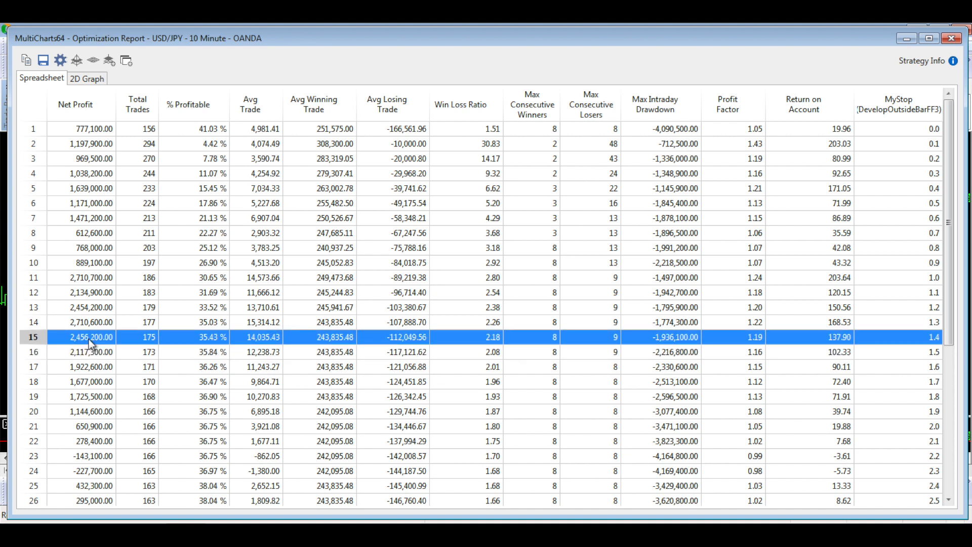
{"action": "left_click", "coordinate": [90, 352]}
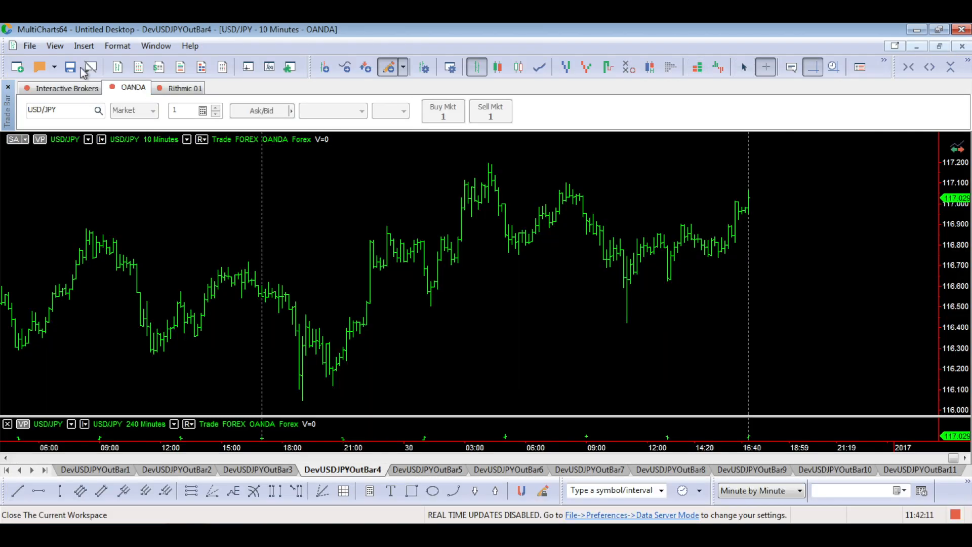
- Show the Strategy Performance Report for DevUSDJPYOutBar4 with its detailed equity curve
{"action": "left_click", "coordinate": [54, 45]}
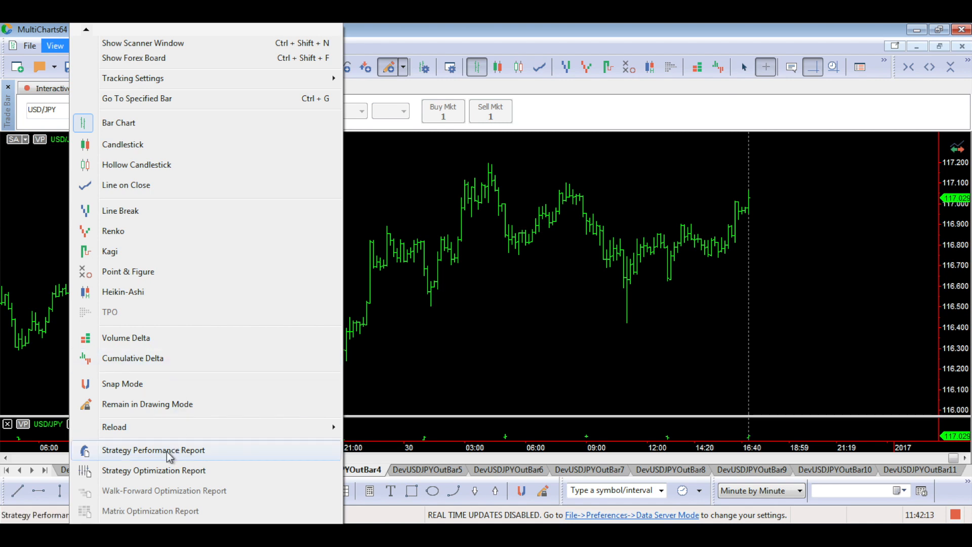
{"action": "left_click", "coordinate": [153, 449]}
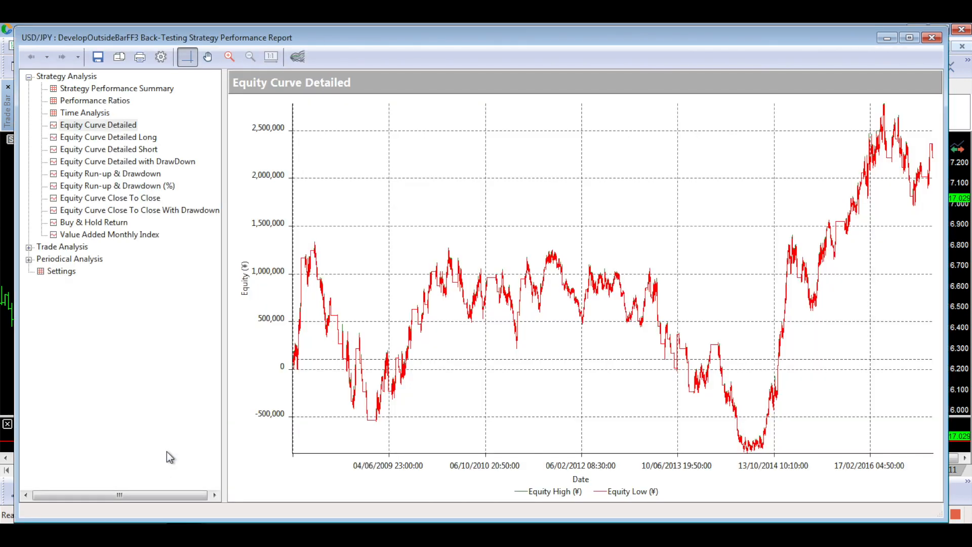
{"action": "mouse_move", "coordinate": [315, 36]}
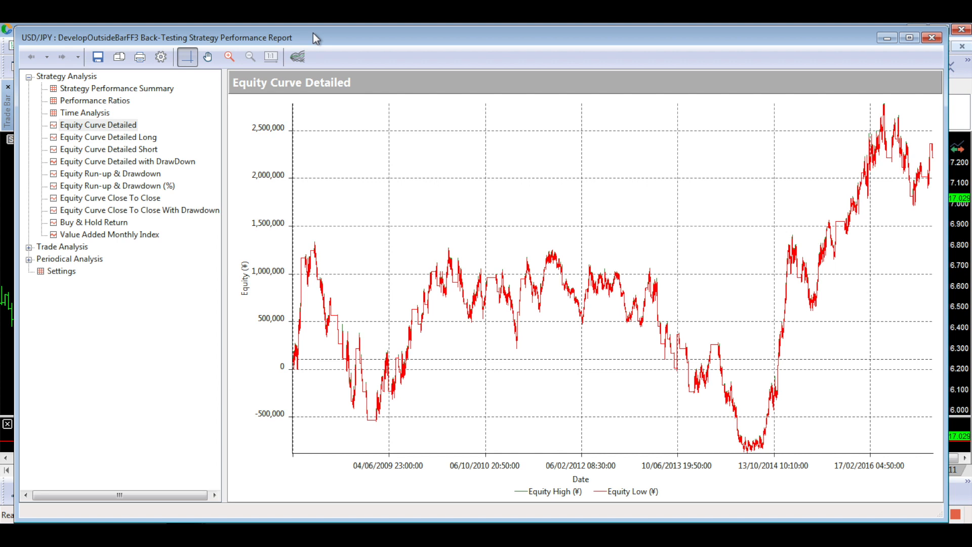
{"action": "mouse_move", "coordinate": [887, 110]}
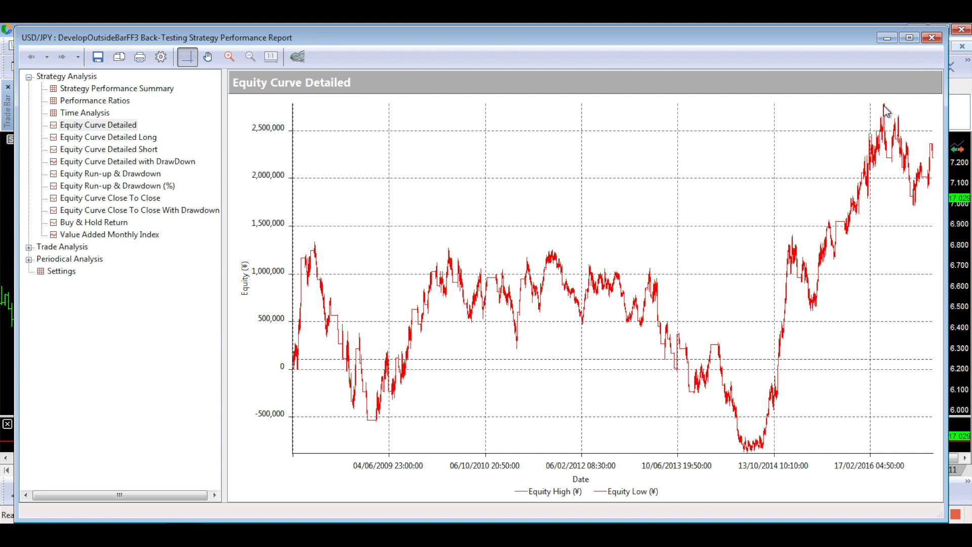
{"action": "mouse_move", "coordinate": [857, 98]}
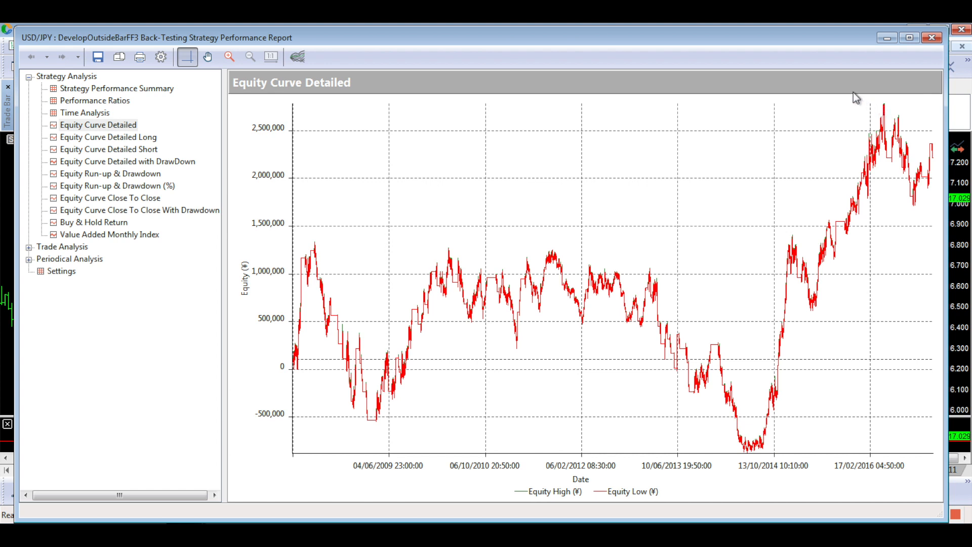
{"action": "mouse_move", "coordinate": [843, 88]}
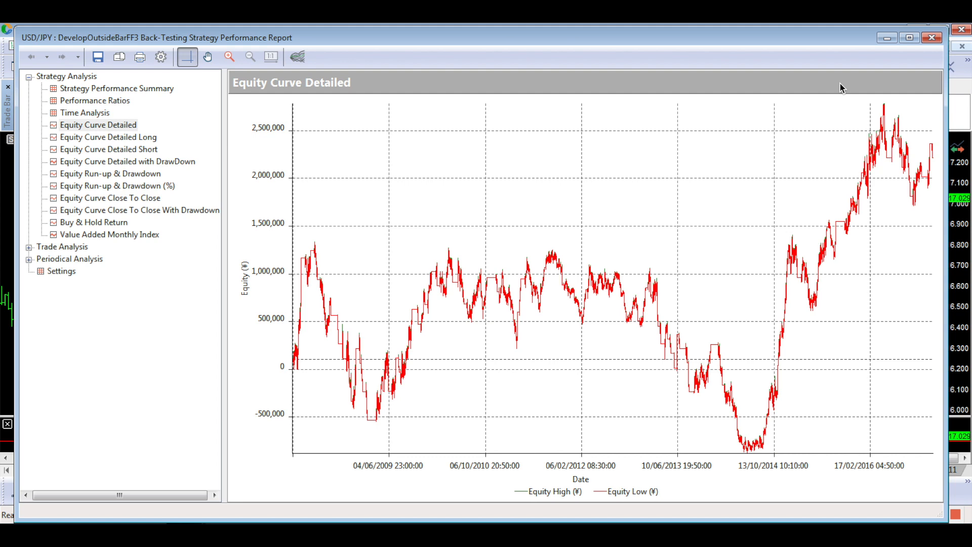
{"action": "mouse_move", "coordinate": [910, 47]}
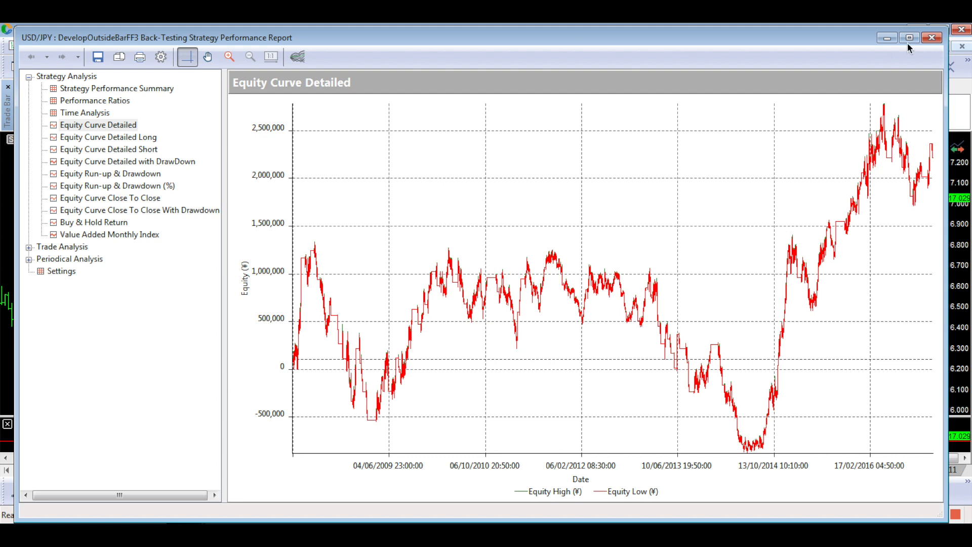
- Close the performance report and switch to the DevUSDJPYOutBar5 chart
{"action": "left_click", "coordinate": [931, 37]}
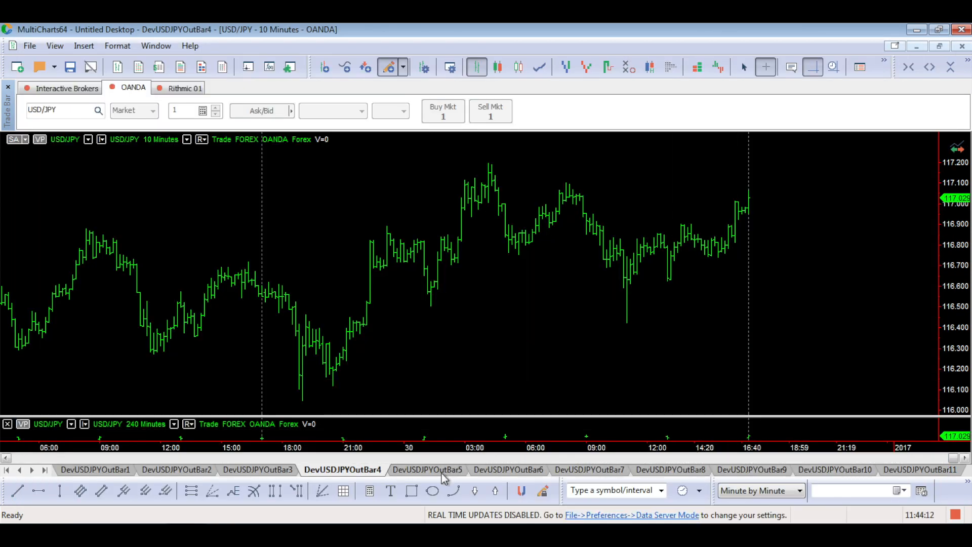
{"action": "left_click", "coordinate": [428, 470]}
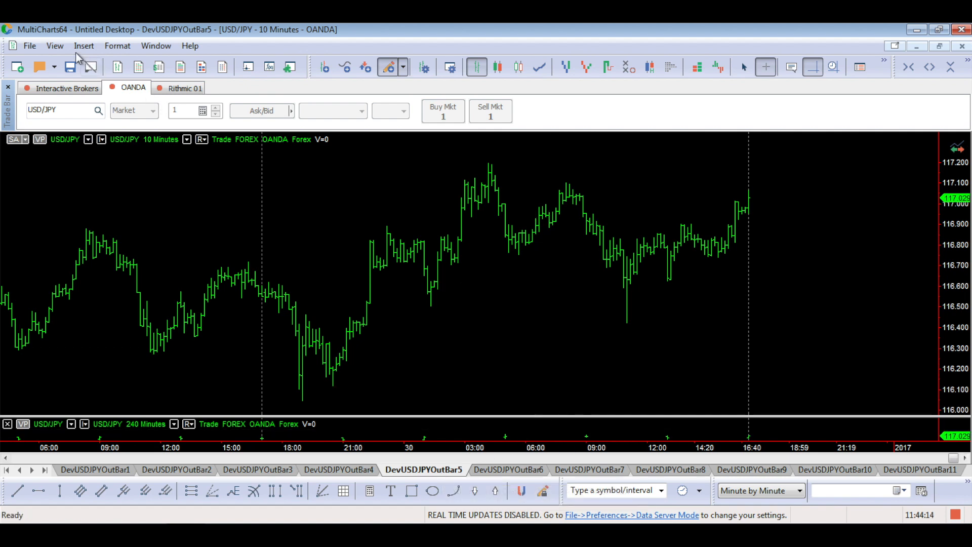
{"action": "mouse_move", "coordinate": [199, 451]}
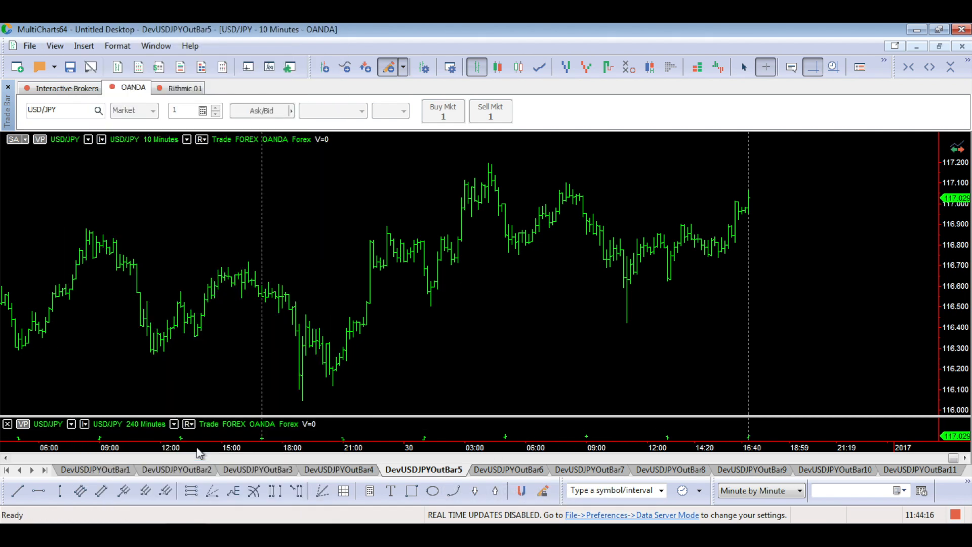